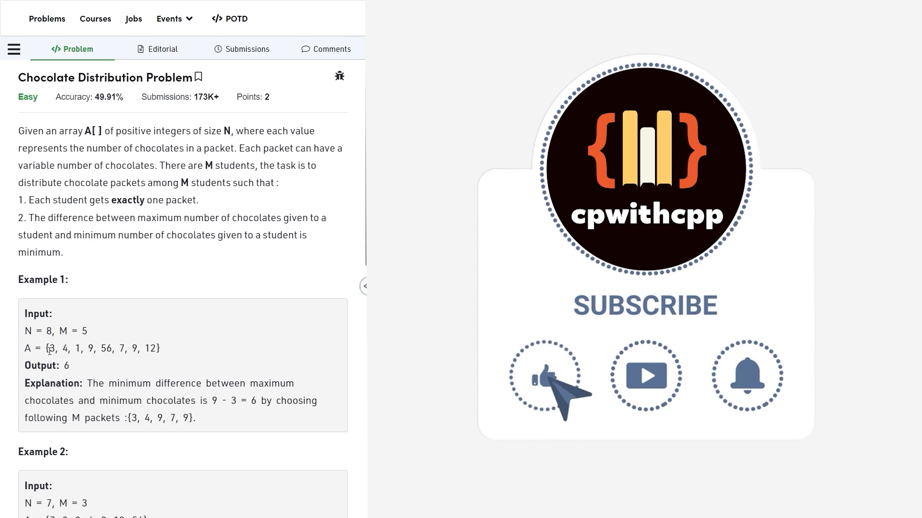
Snip Example 1's input and expected output from the problem page onto the Rnote canvas
drag(47, 348, 160, 348)
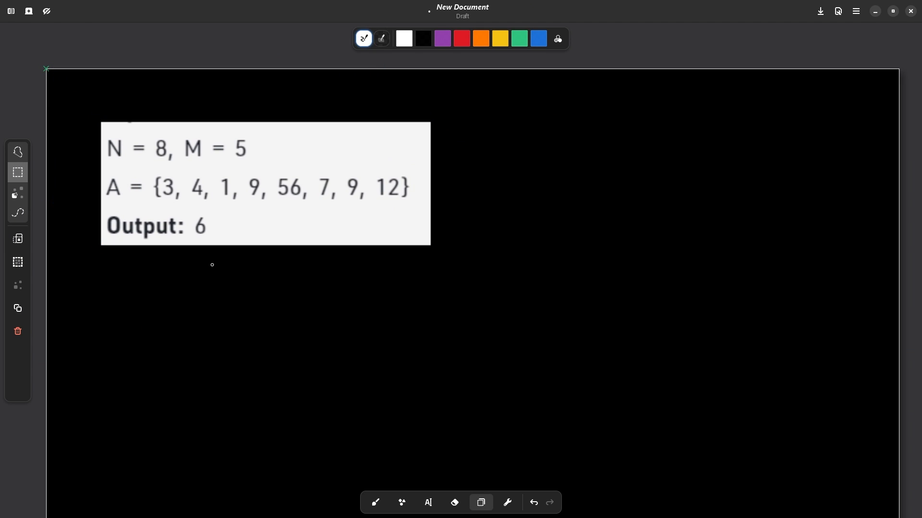
Draw an eight-box array beside the example and write the sorted values 1, 3, 4, 7, 9, 9, 12, 56
click(401, 502)
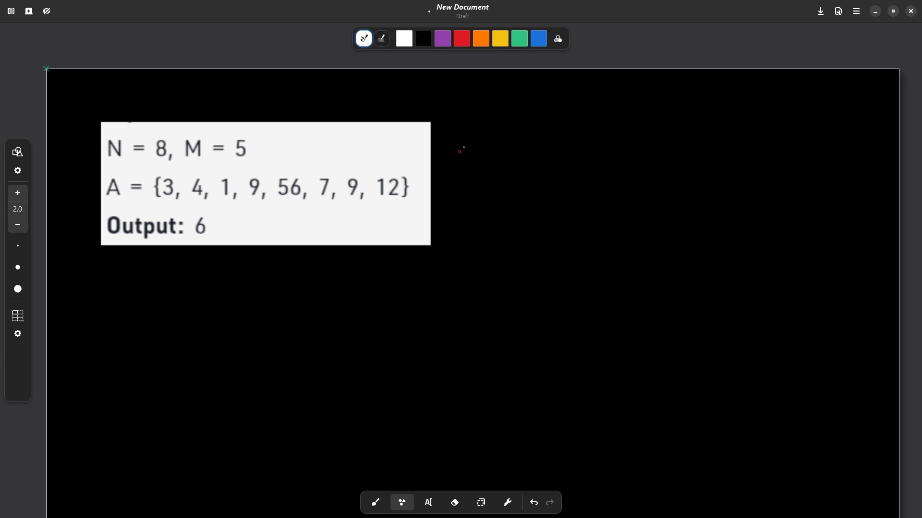
drag(460, 152, 624, 181)
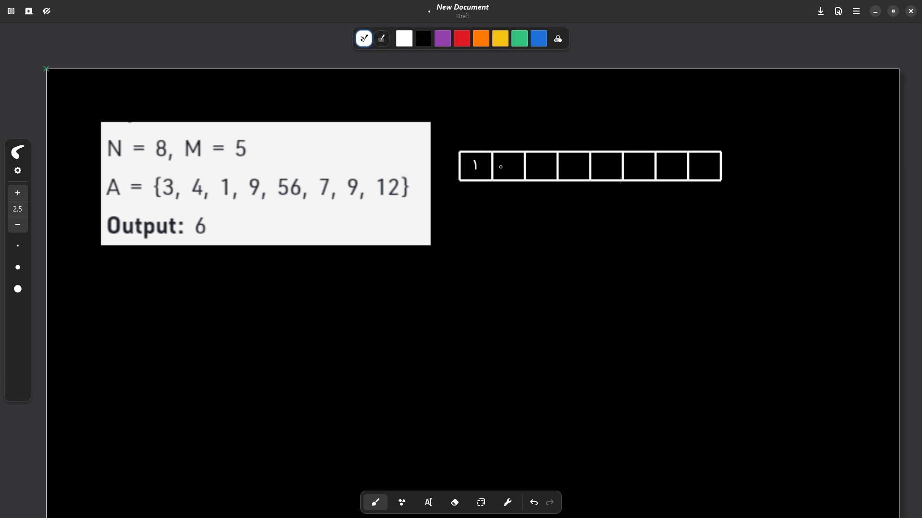
drag(501, 174, 518, 158)
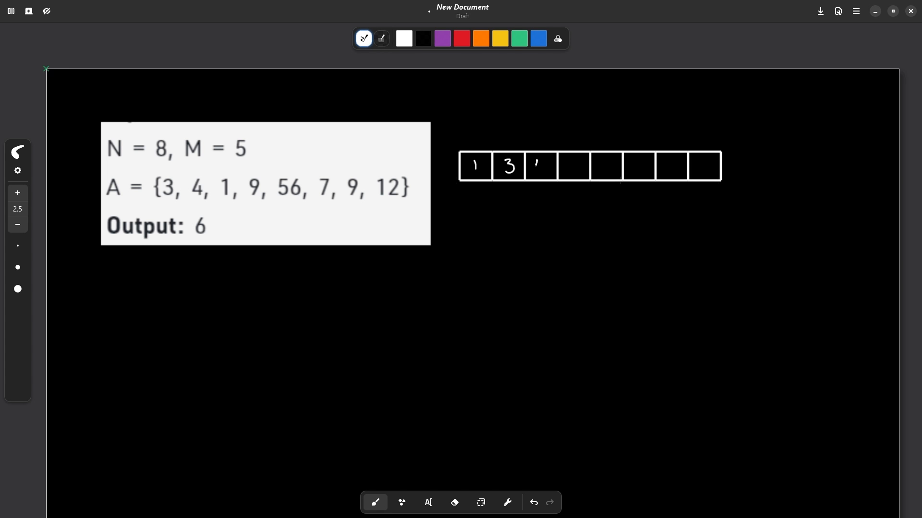
drag(535, 164, 573, 167)
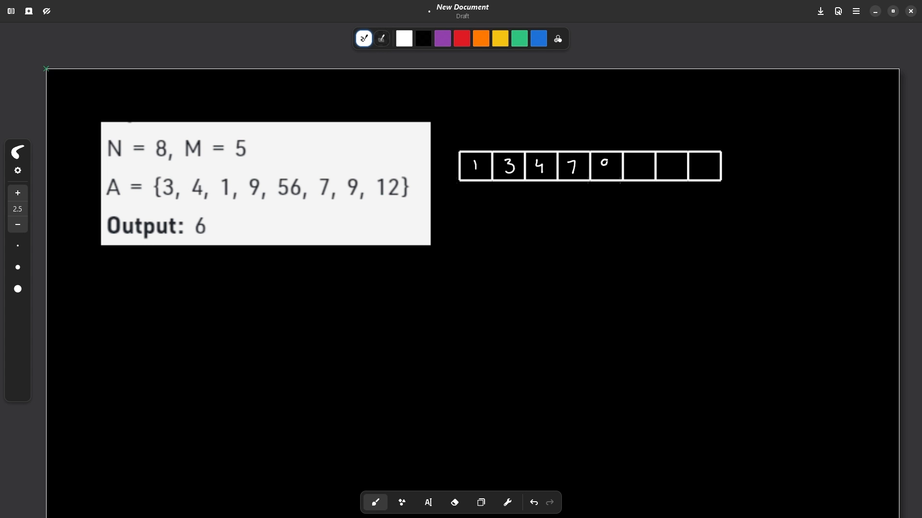
drag(632, 159, 645, 177)
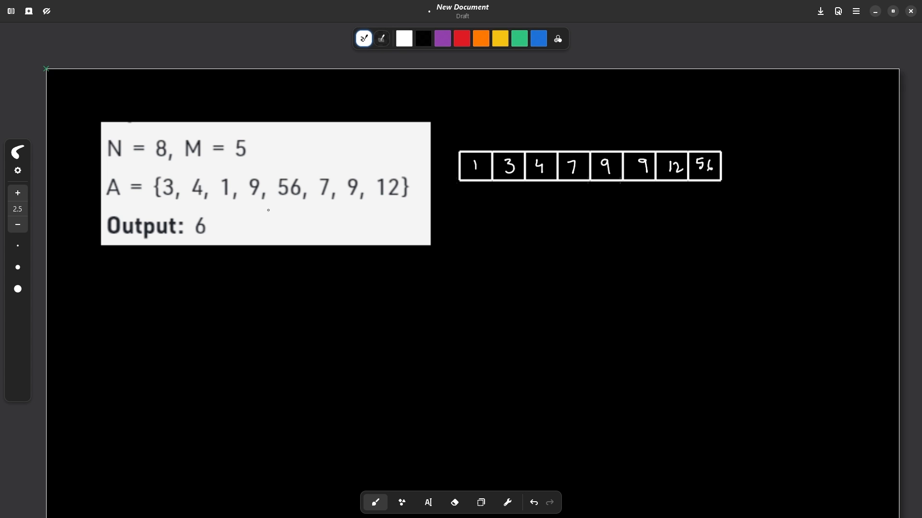
Bracket the window from 3 to 9, arrow its ends and the Output 6, and write the underlined 9-3=6
drag(202, 276, 202, 247)
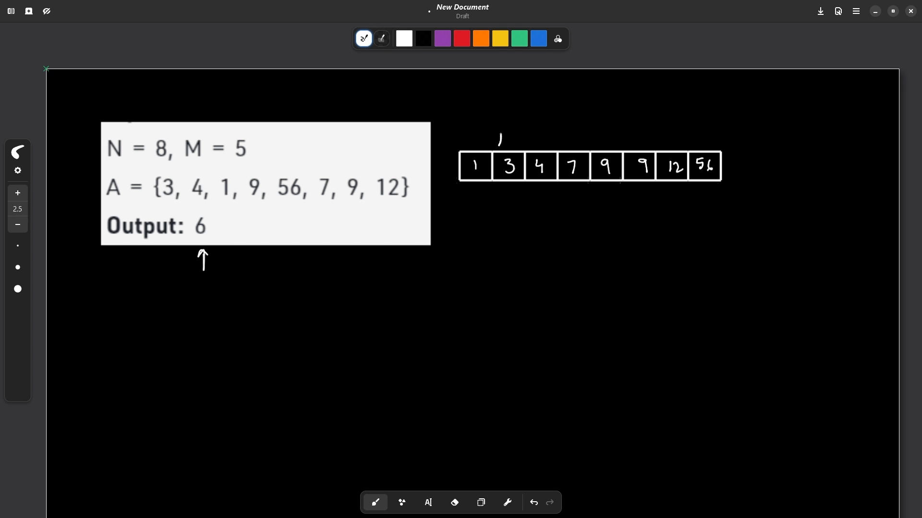
drag(498, 144, 643, 144)
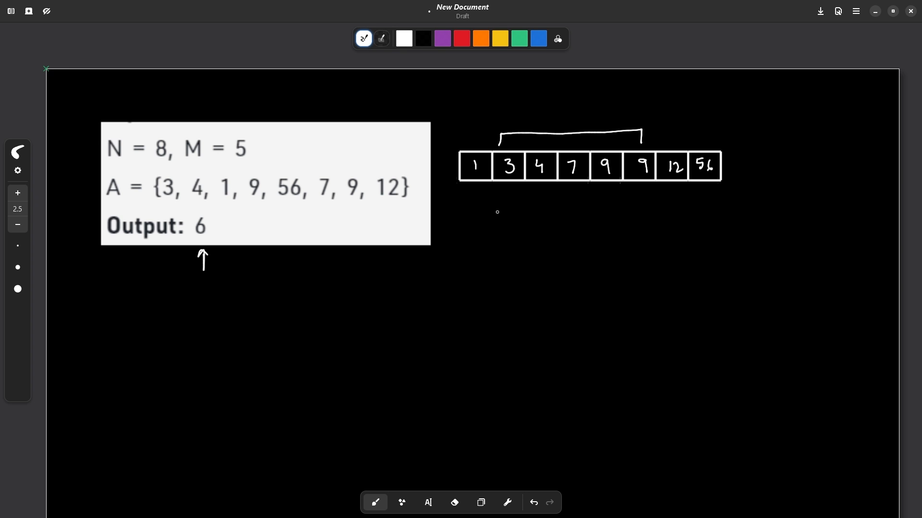
mouse_move(530, 214)
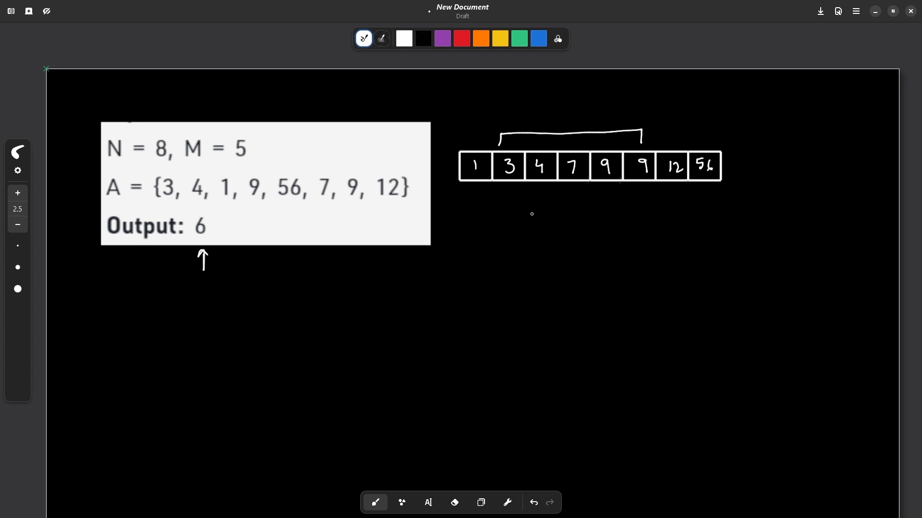
drag(561, 211, 573, 229)
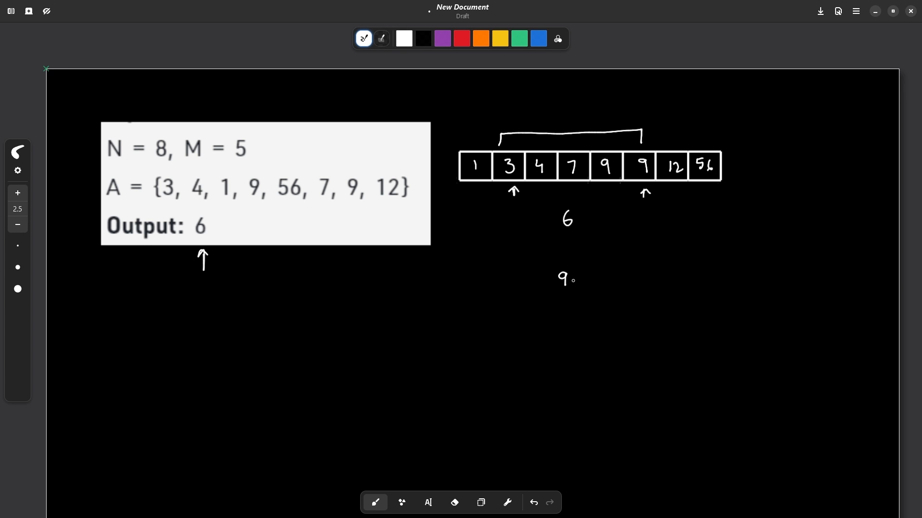
drag(573, 281, 624, 282)
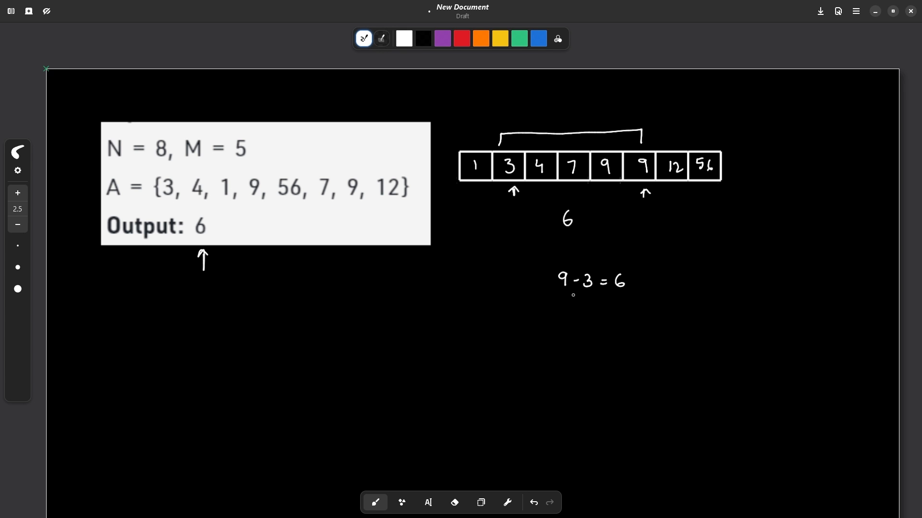
drag(557, 296, 625, 293)
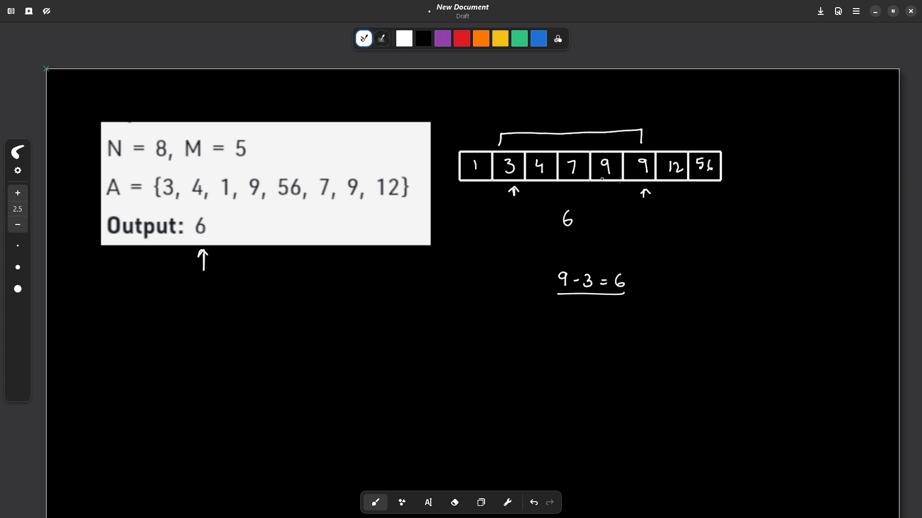
drag(490, 194, 625, 203)
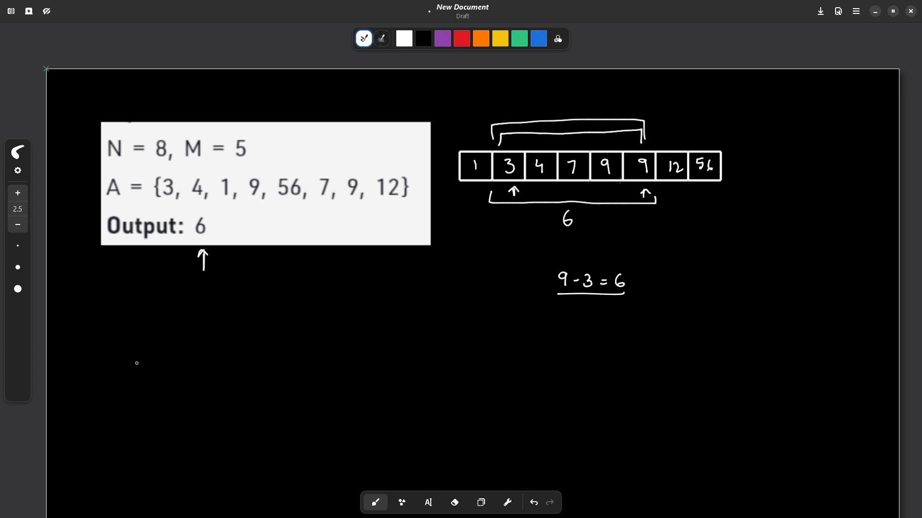
Sketch packet tick marks with end arrows and circle 2, 4, 6 from 1–6, arrowing 2 and 6
drag(205, 352, 229, 344)
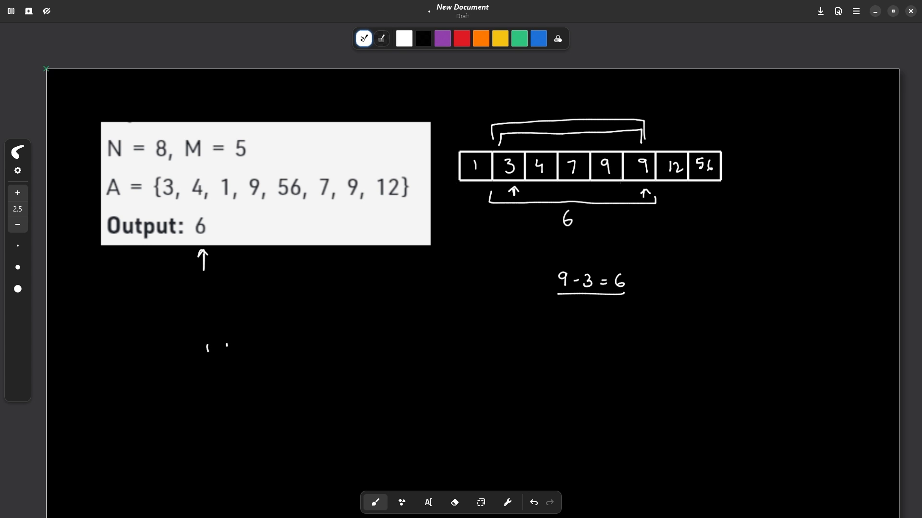
drag(209, 347, 330, 348)
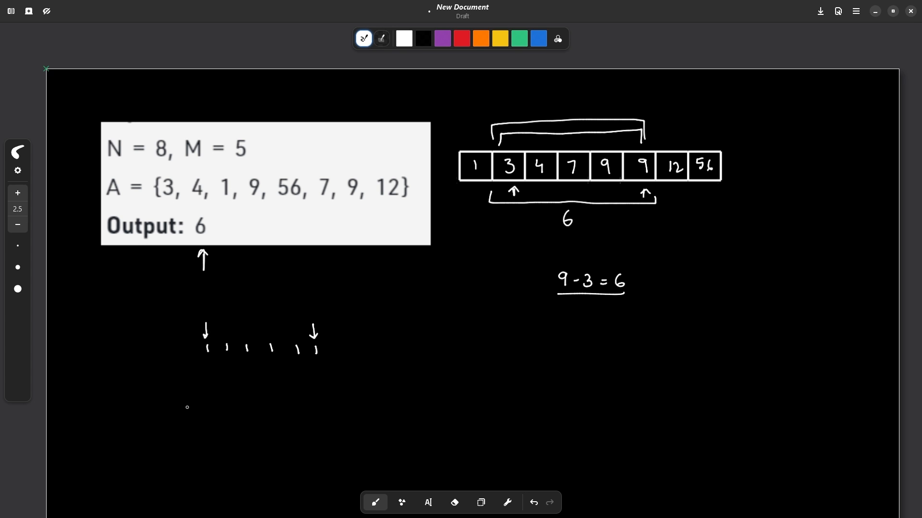
mouse_move(419, 372)
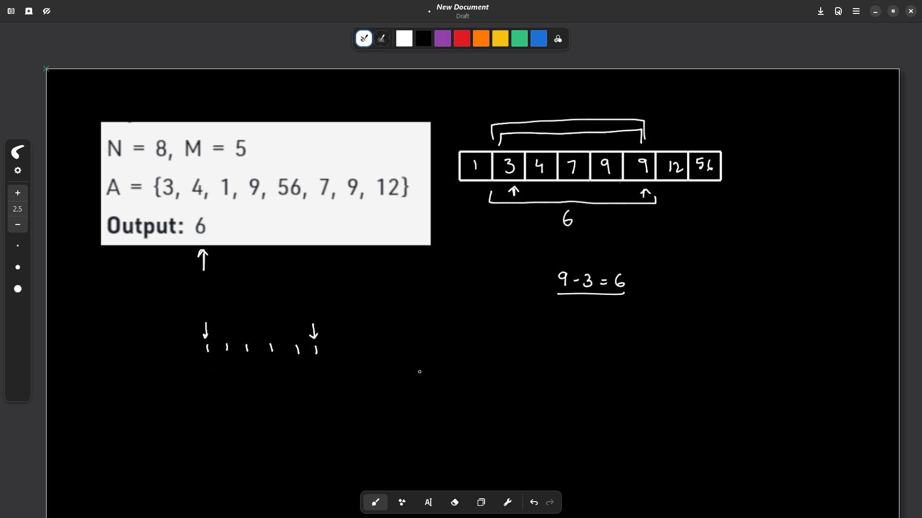
mouse_move(473, 355)
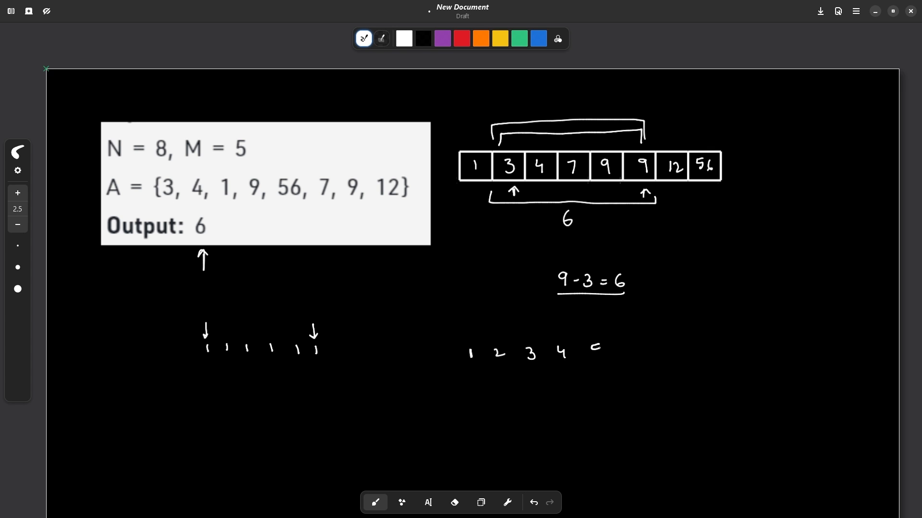
drag(587, 352, 631, 353)
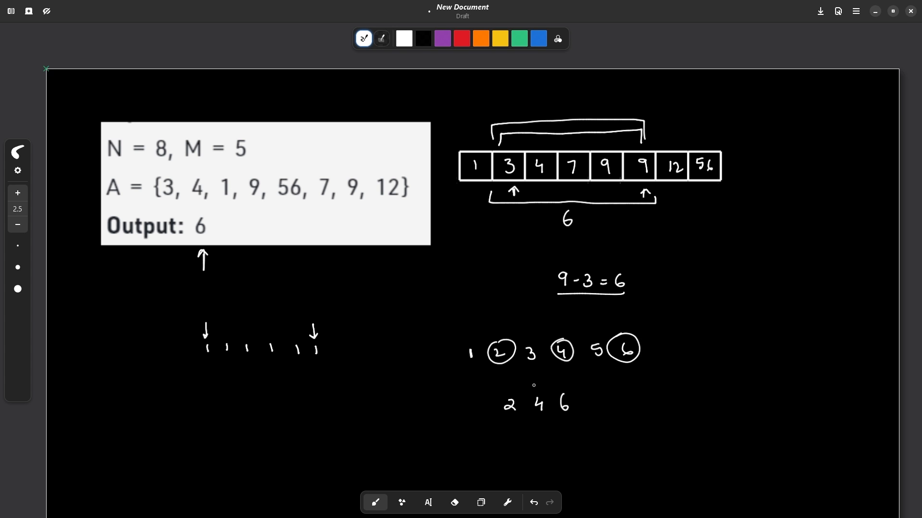
drag(508, 381, 509, 392)
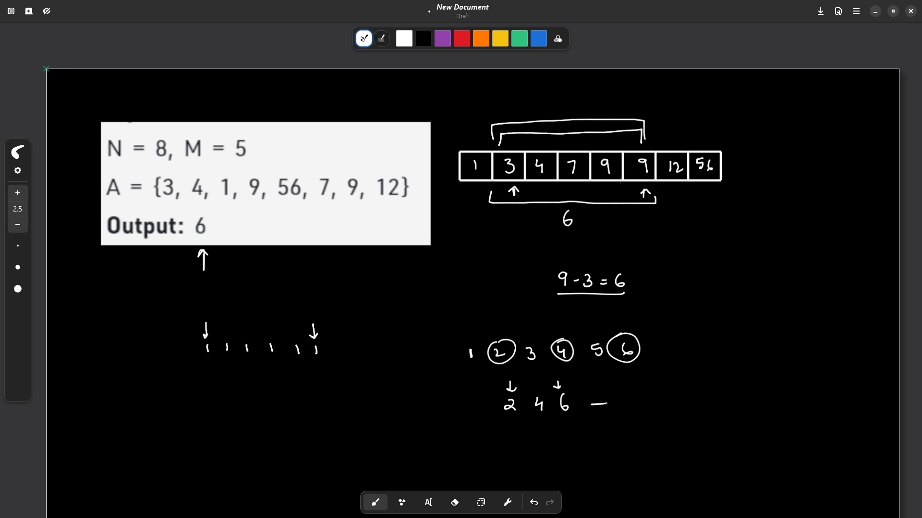
Write the difference 4, bracket the circled values, and link 4 back to 2 with a curved arrow
drag(593, 404, 626, 412)
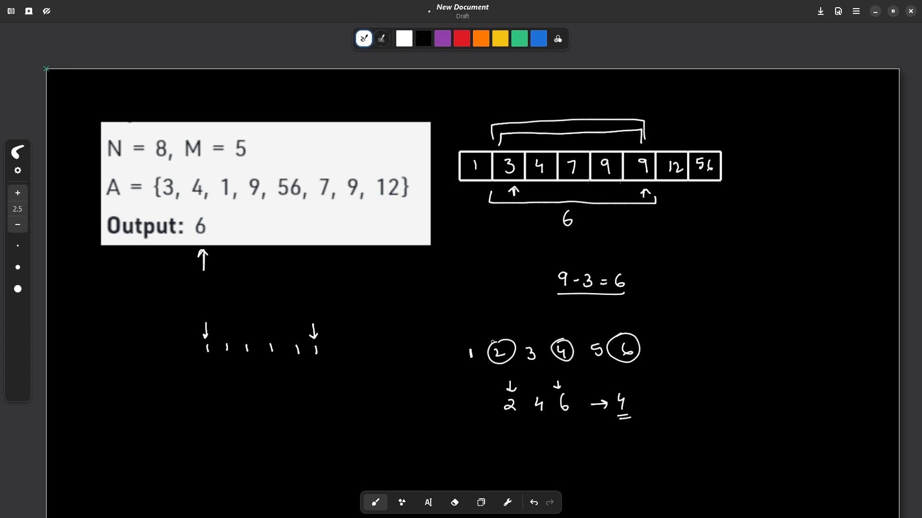
drag(485, 338, 567, 338)
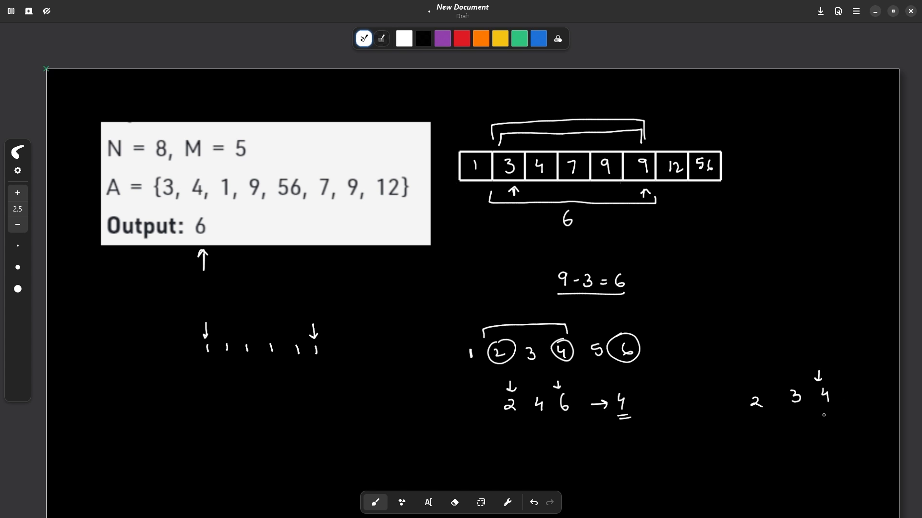
drag(829, 405, 758, 421)
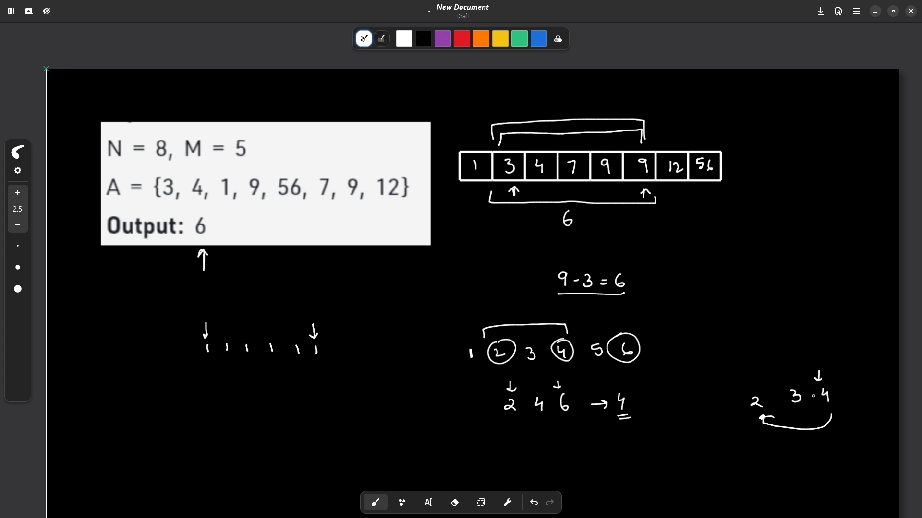
drag(756, 365, 763, 352)
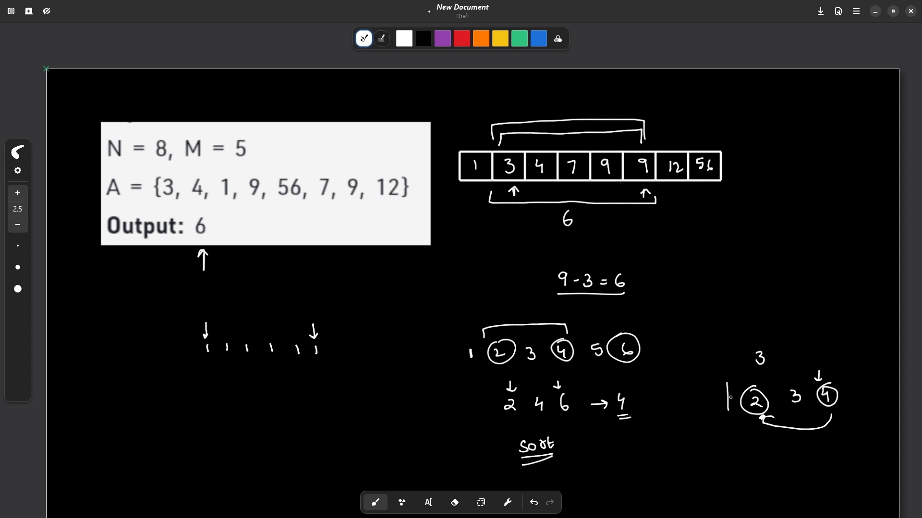
Draw a box around the circled 2, 3, 4 group
drag(728, 391, 853, 423)
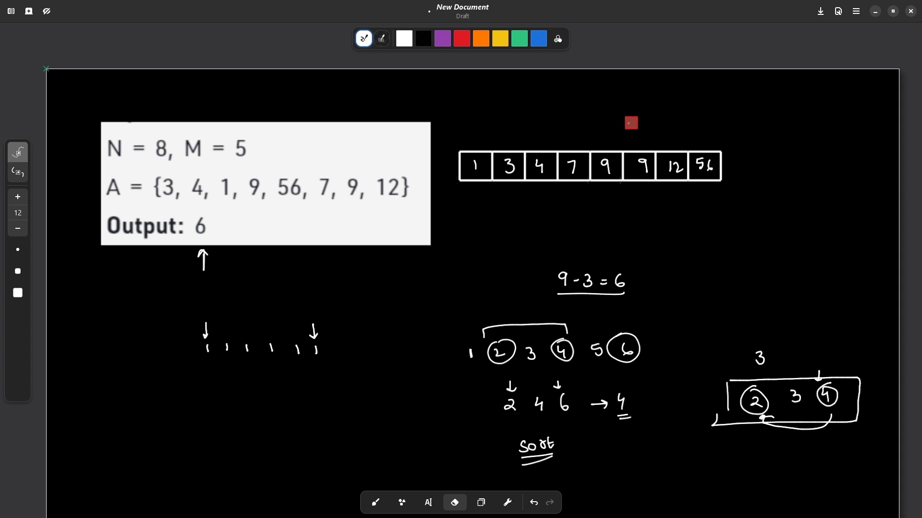
Bracket the first window 1 to 9, clear it, then bracket the next window 3 to 9
click(373, 502)
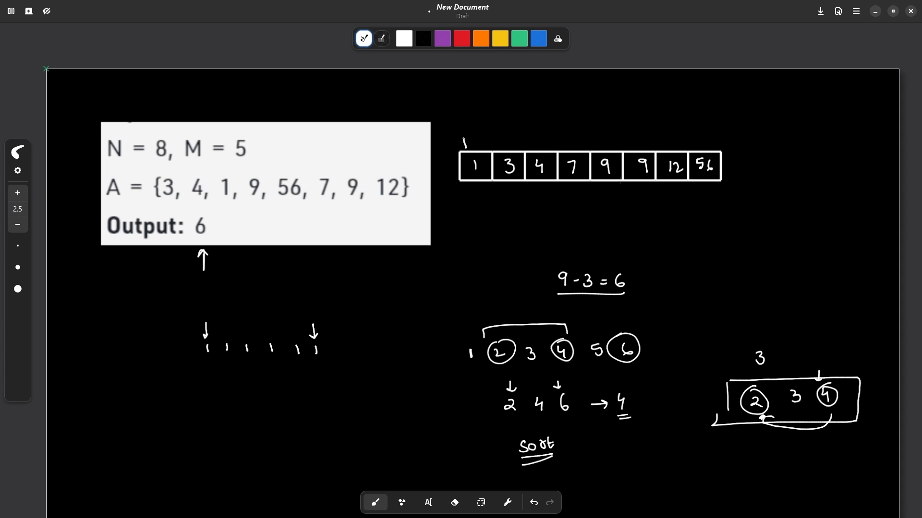
drag(467, 146, 612, 138)
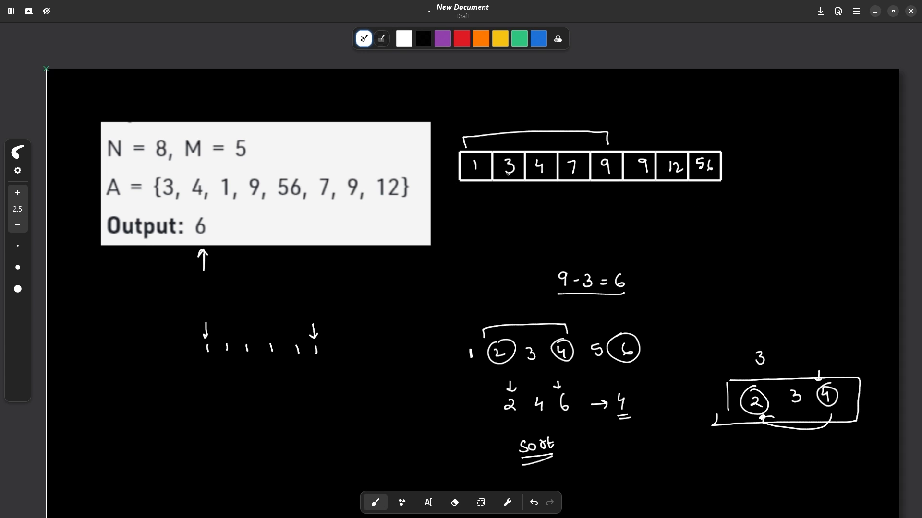
mouse_move(519, 248)
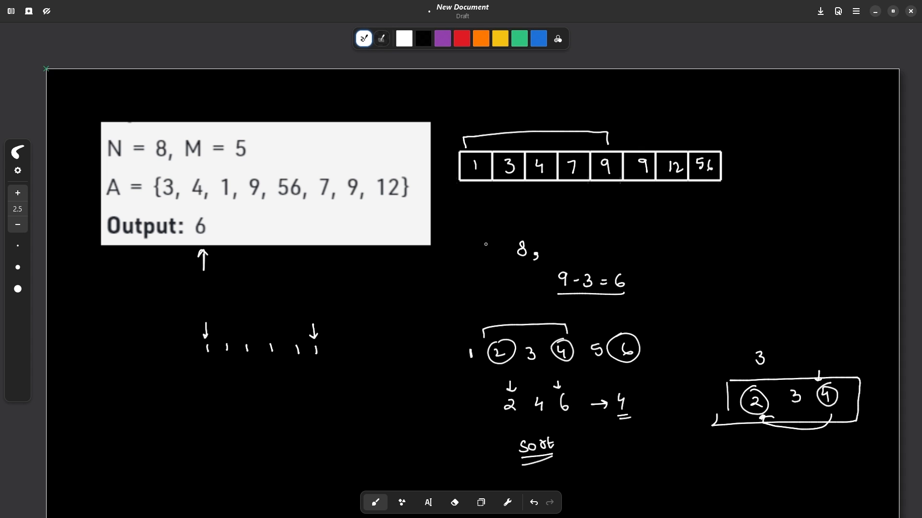
click(454, 502)
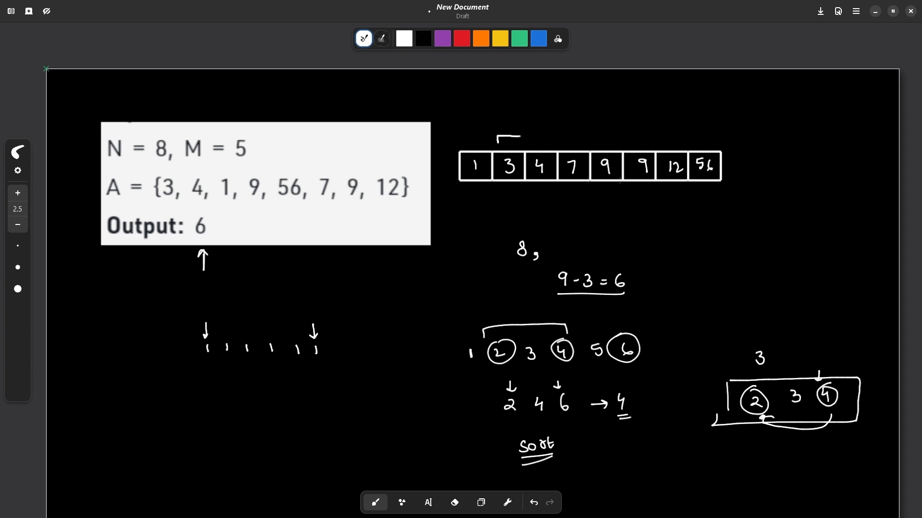
drag(496, 138, 650, 140)
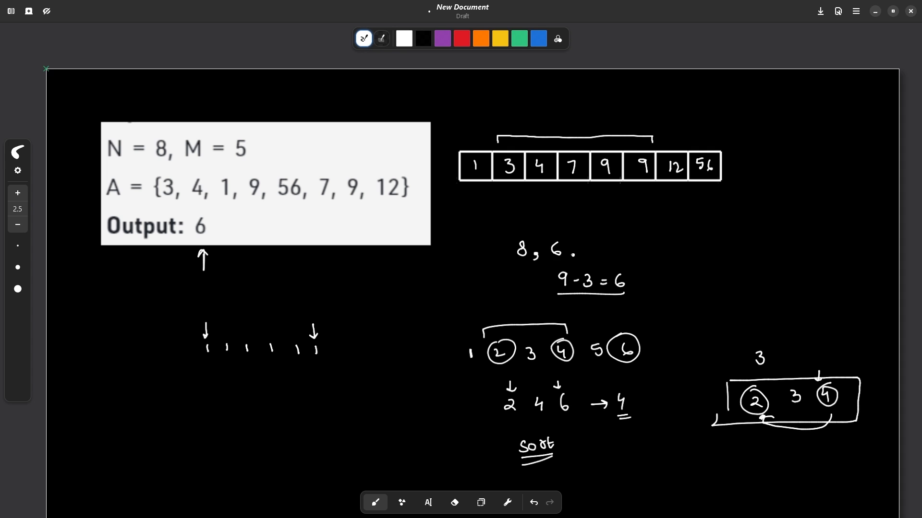
Circle the 6 as the smallest difference with an arrow, clear the bracket, and note 8
drag(540, 235, 573, 261)
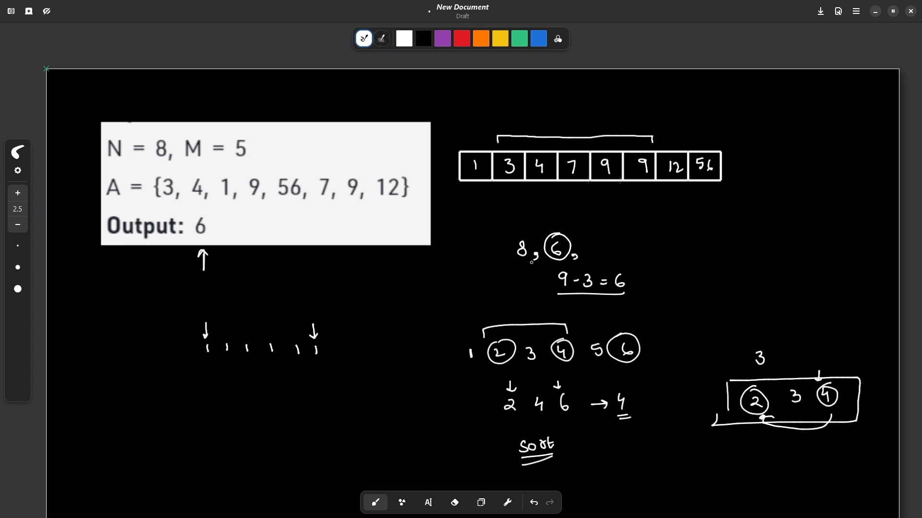
drag(557, 211, 557, 224)
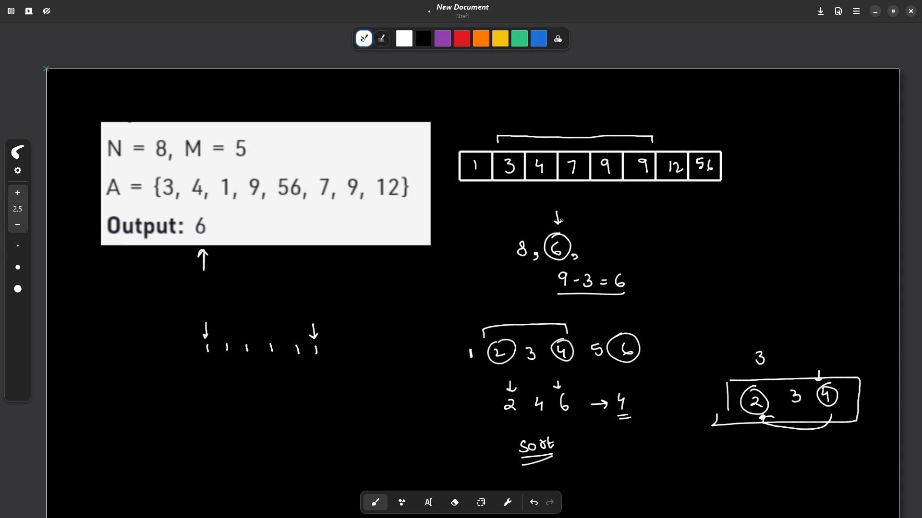
click(454, 502)
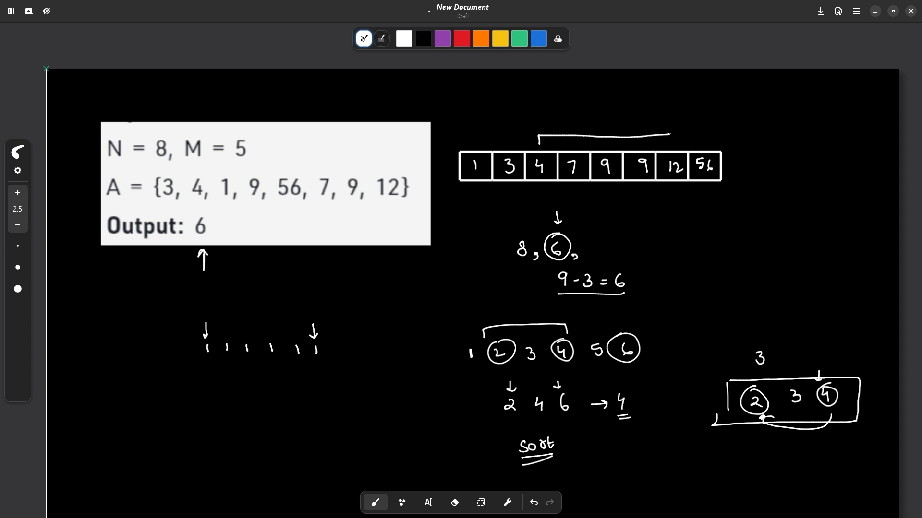
text(8)
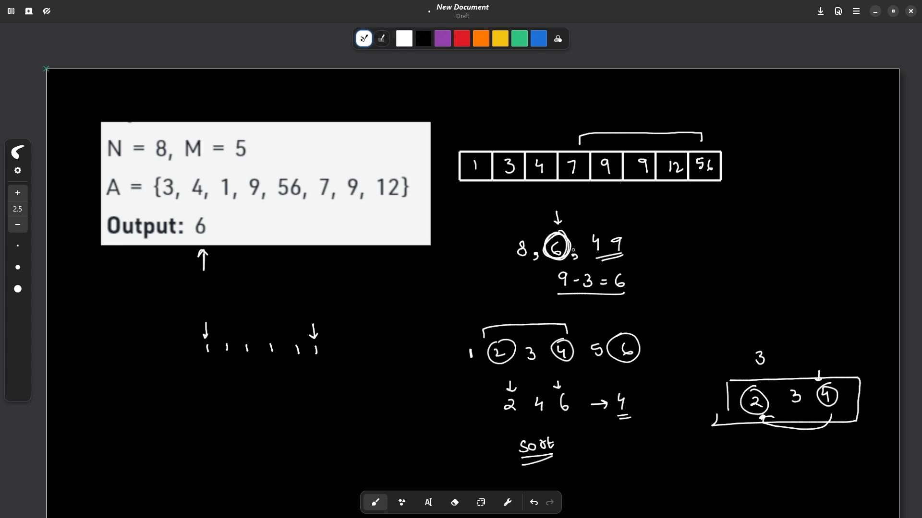
Write the word sort on the left side of the board with a box beneath it
scroll(down, 3)
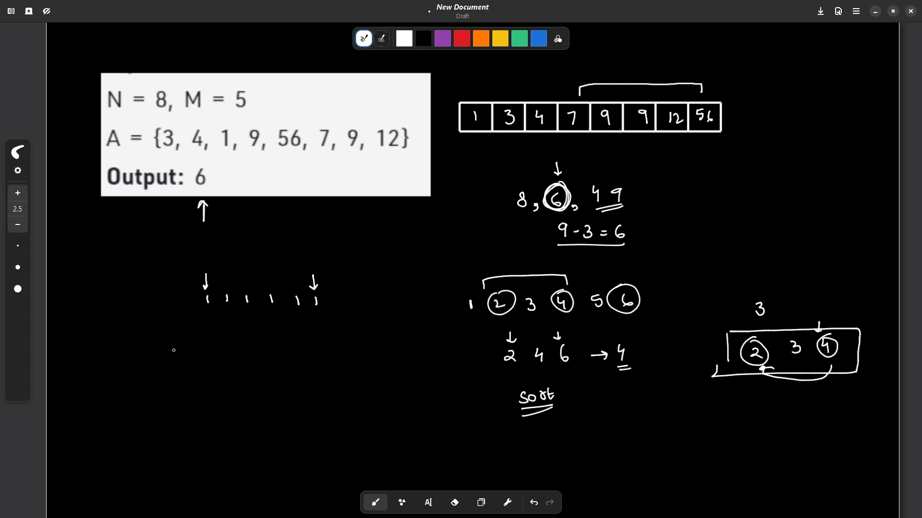
drag(167, 355, 197, 359)
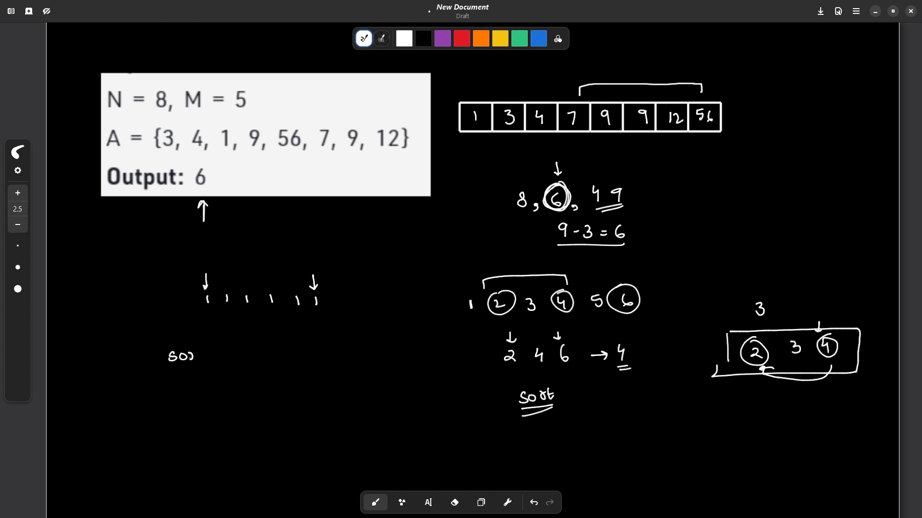
drag(171, 405, 246, 387)
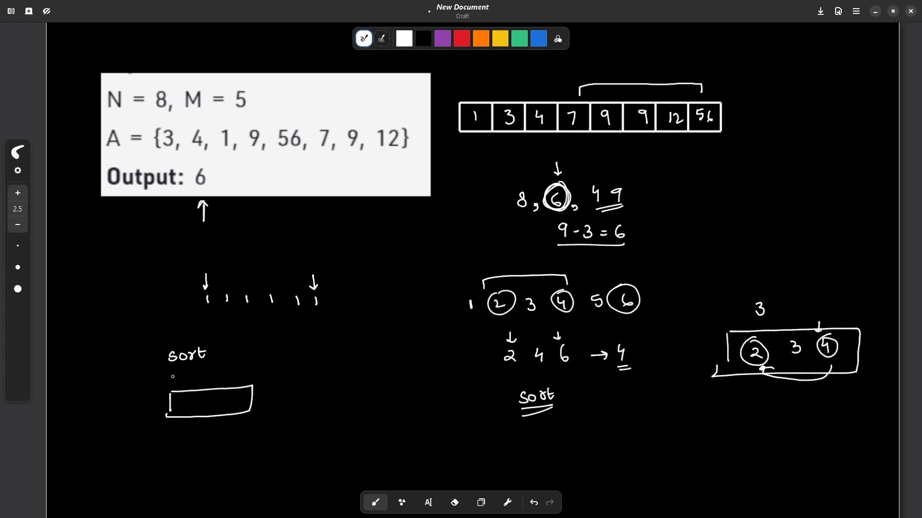
drag(177, 382, 241, 382)
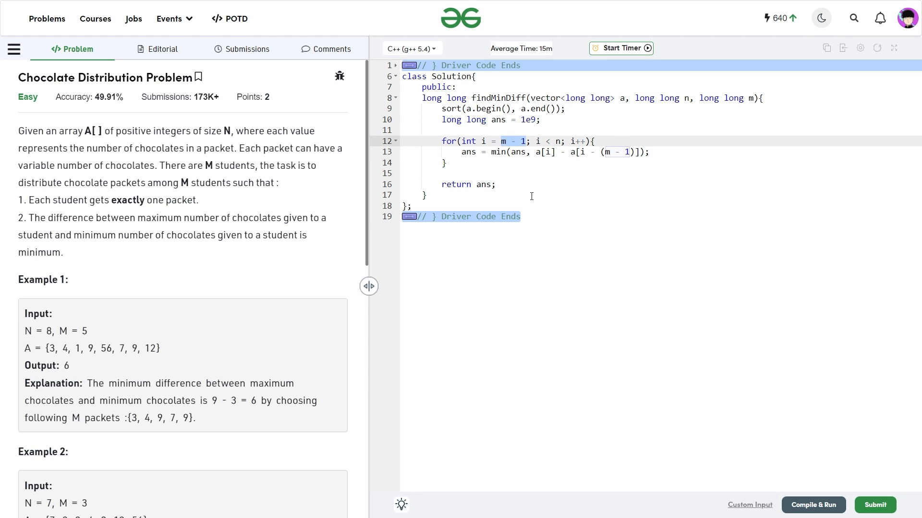
Review the findMinDiff code and submit the sort-then-window C++ solution for judging
click(607, 151)
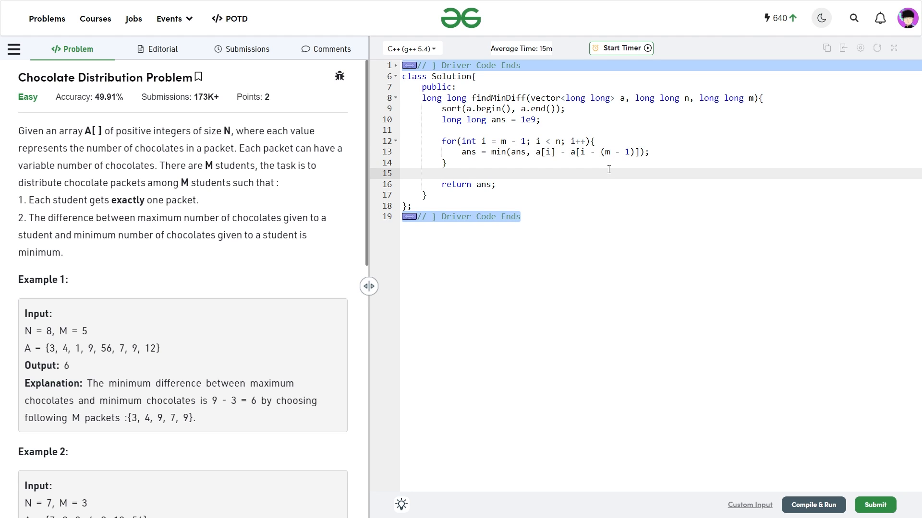
mouse_move(450, 185)
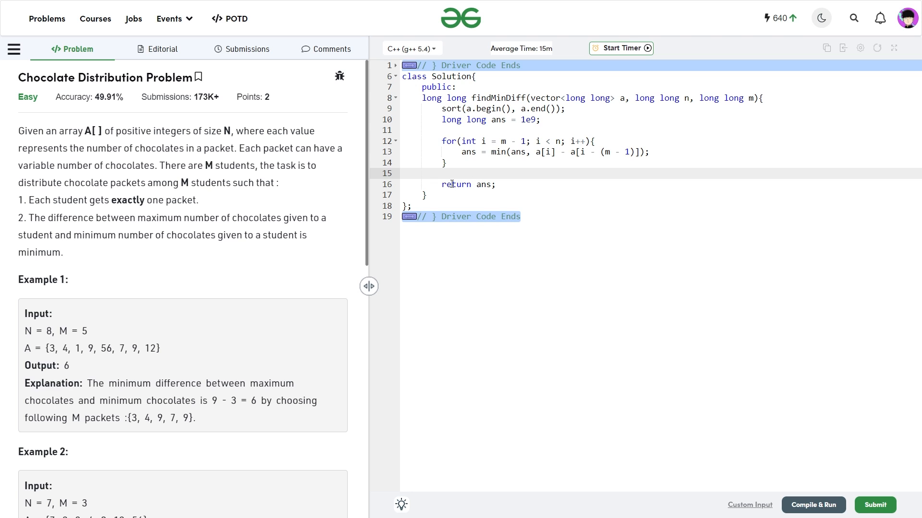
click(496, 185)
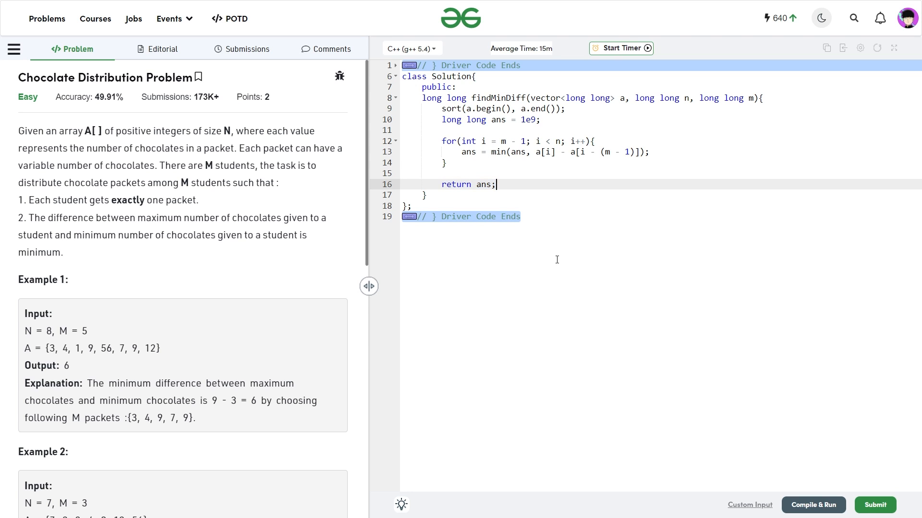
click(813, 505)
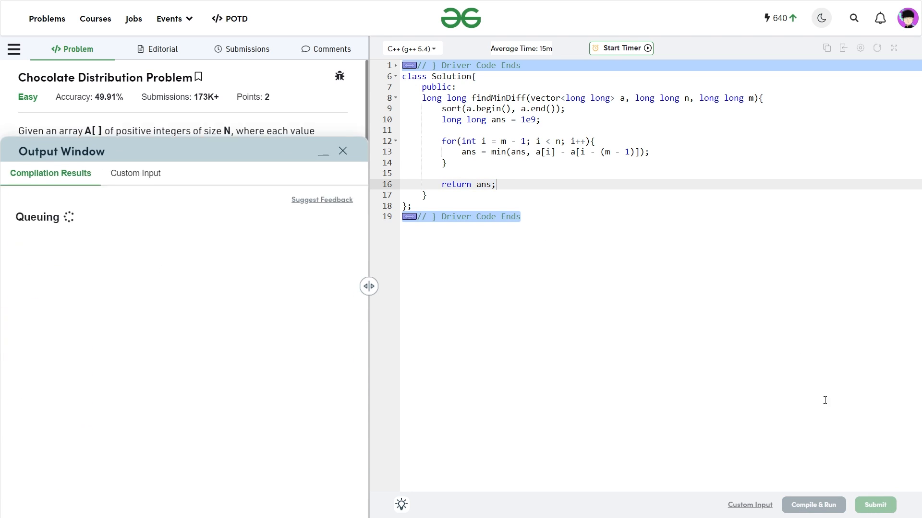
Confirm Problem Solved Successfully with all 1122 test cases passed and close the results window
click(812, 505)
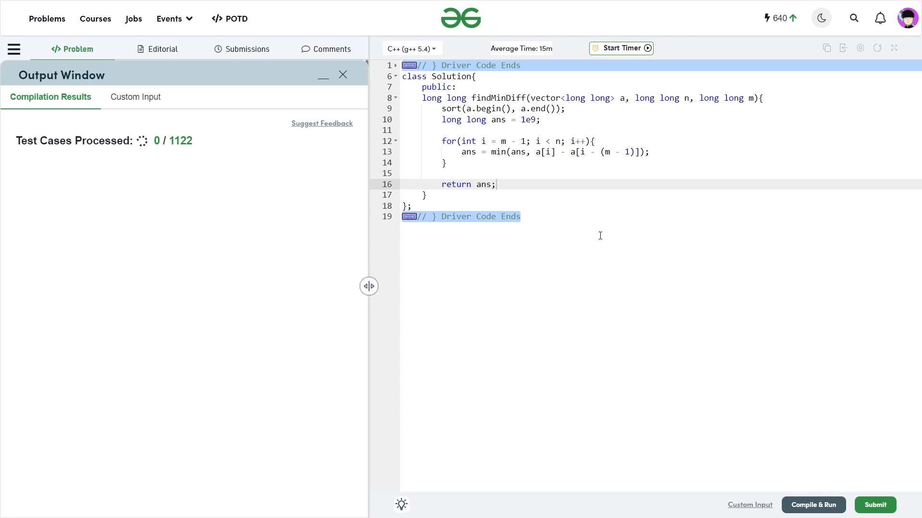
click(873, 505)
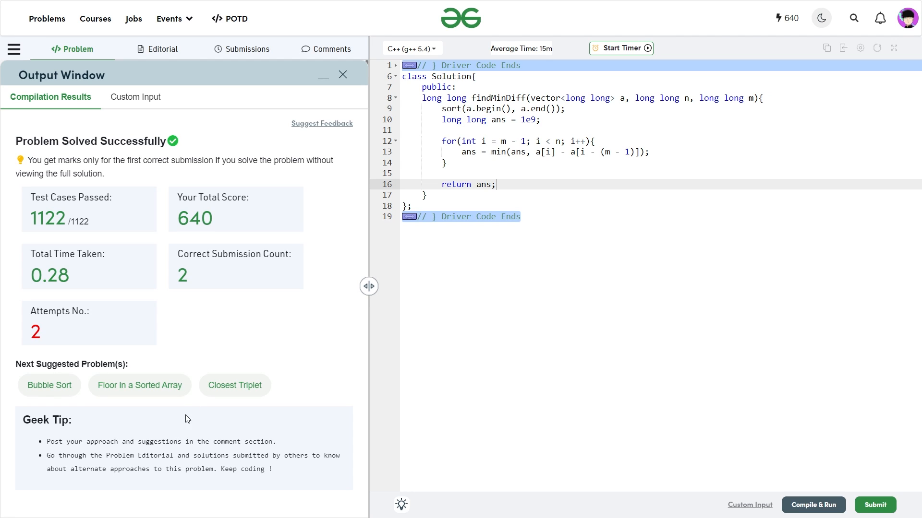
click(342, 75)
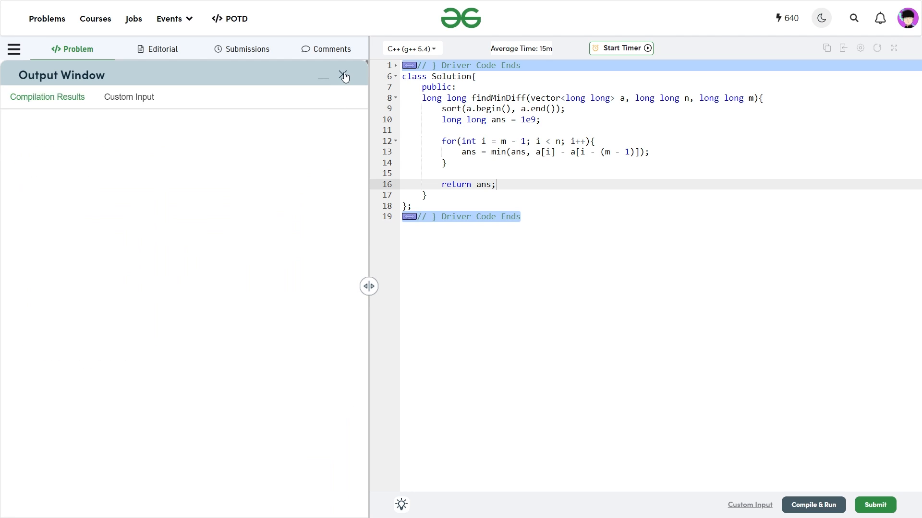